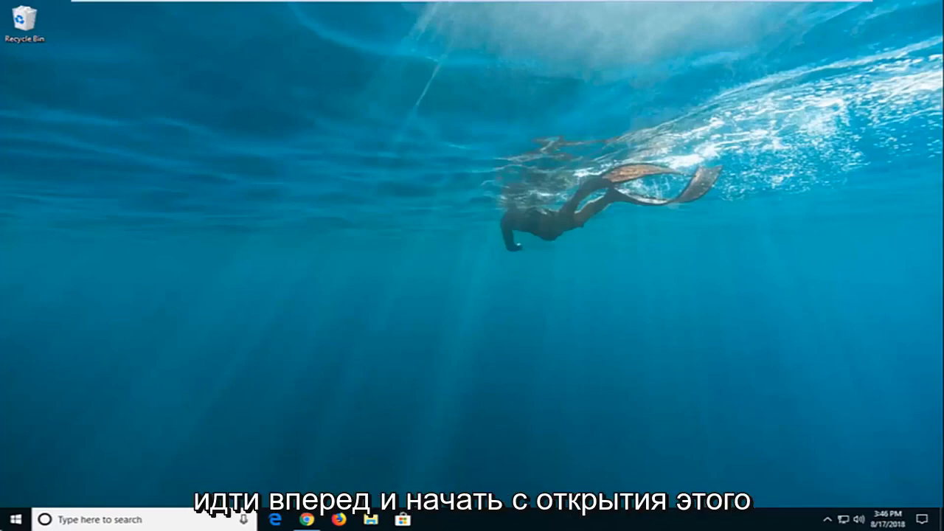
- Search the Start menu for 'powershell' to find Windows PowerShell
click(9, 520)
text(powers)
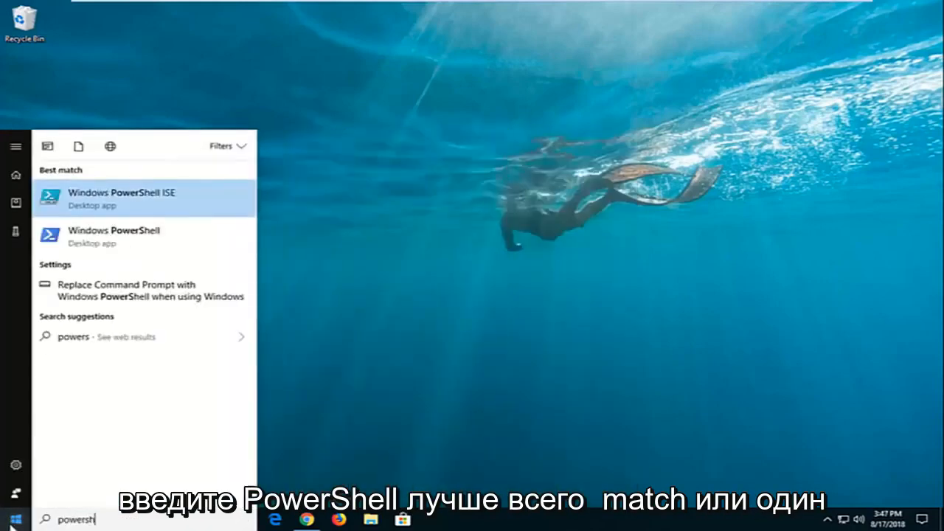
text(hell)
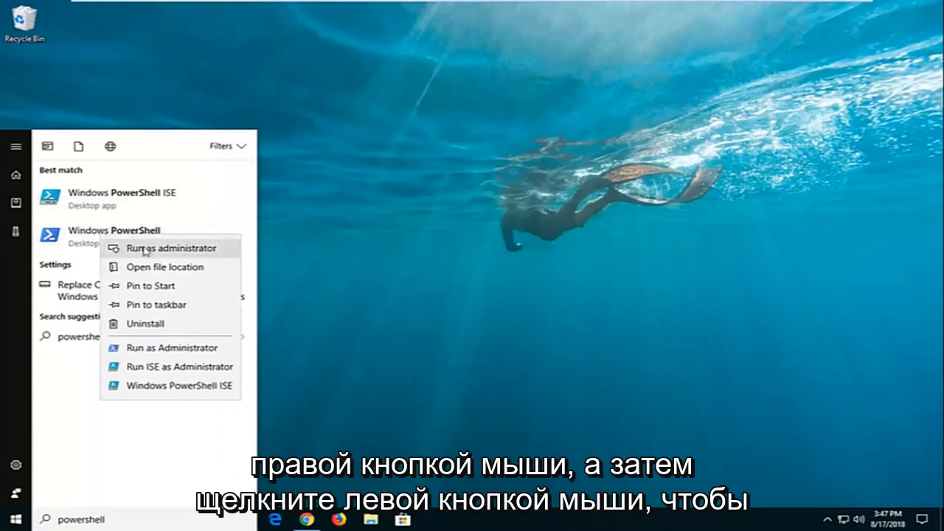
- Run Windows PowerShell as administrator and approve the User Account Control prompt
click(171, 248)
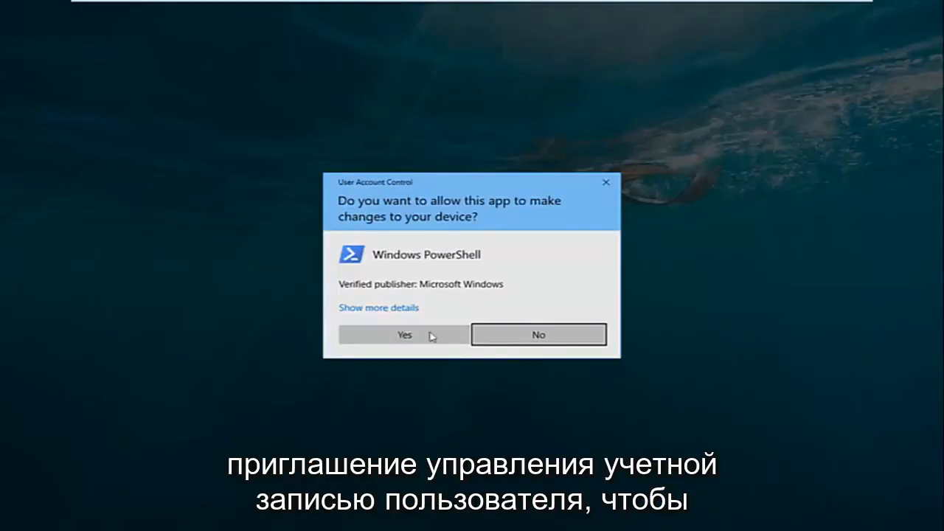
click(404, 334)
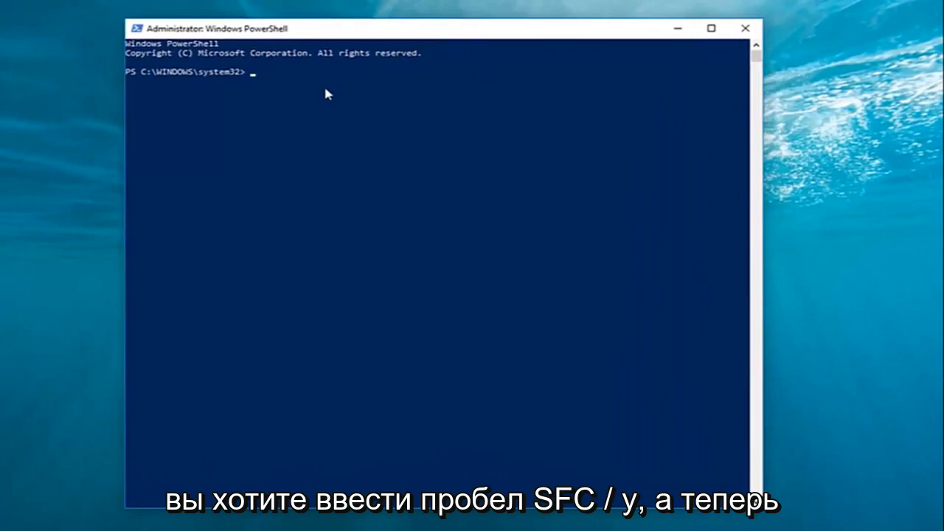
- Enter 'sfc /scannow' at the PS C:\WINDOWS\system32> prompt without running it
text(sfc)
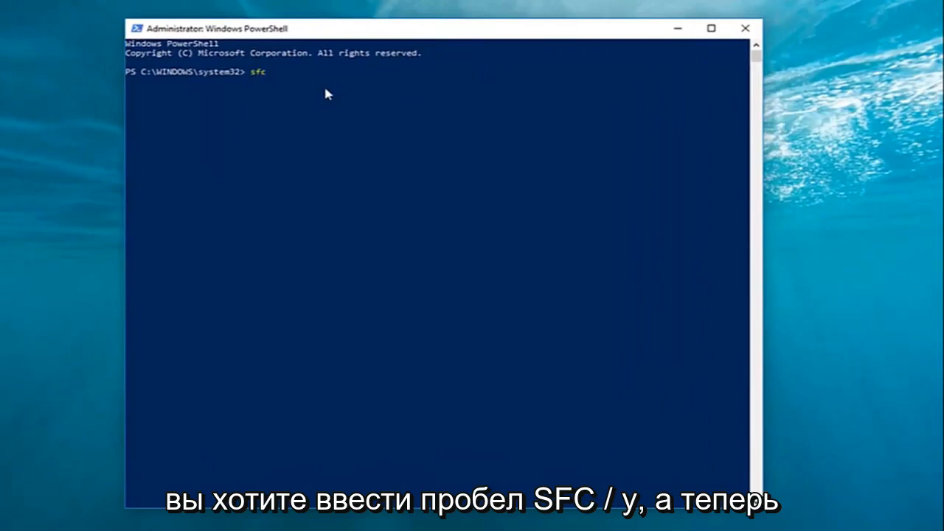
text(/scann)
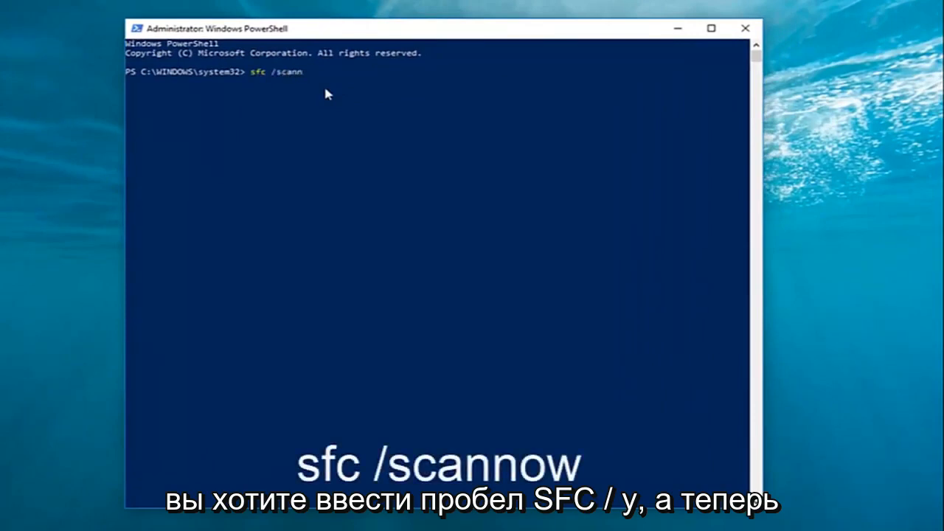
text(ow)
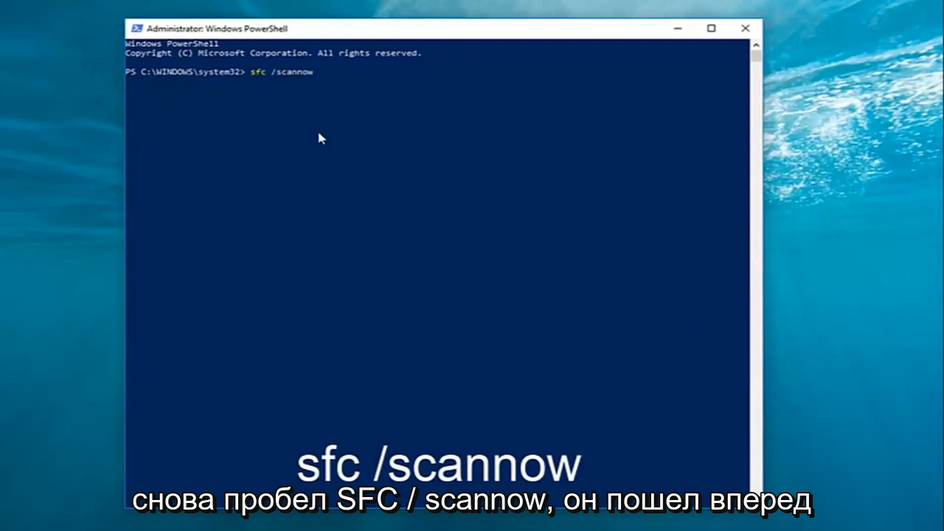
mouse_move(367, 140)
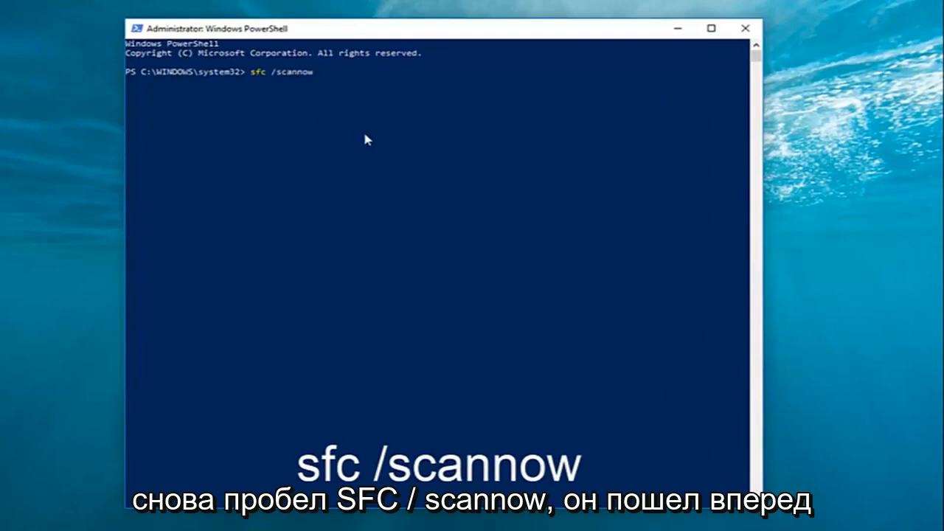